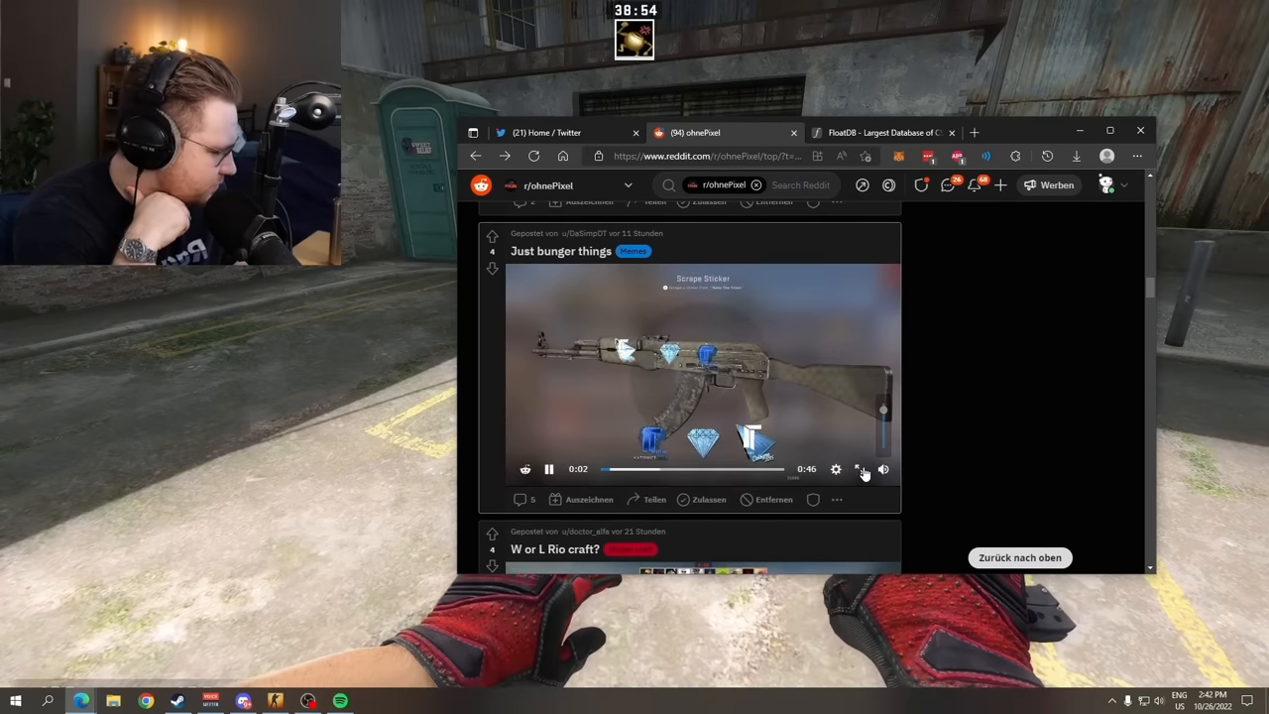
- Enlarge the sticker-scraping video and watch the AK-47 Titan sticker being scraped
left_click(859, 468)
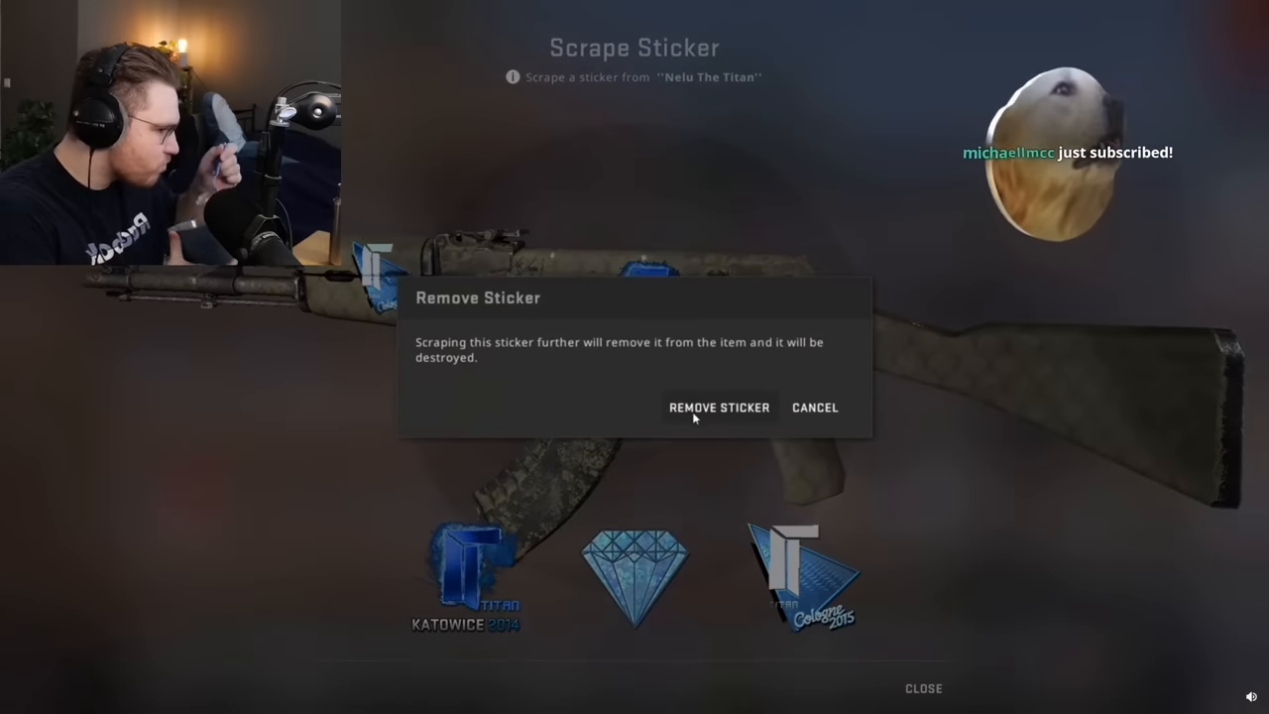
left_click(717, 409)
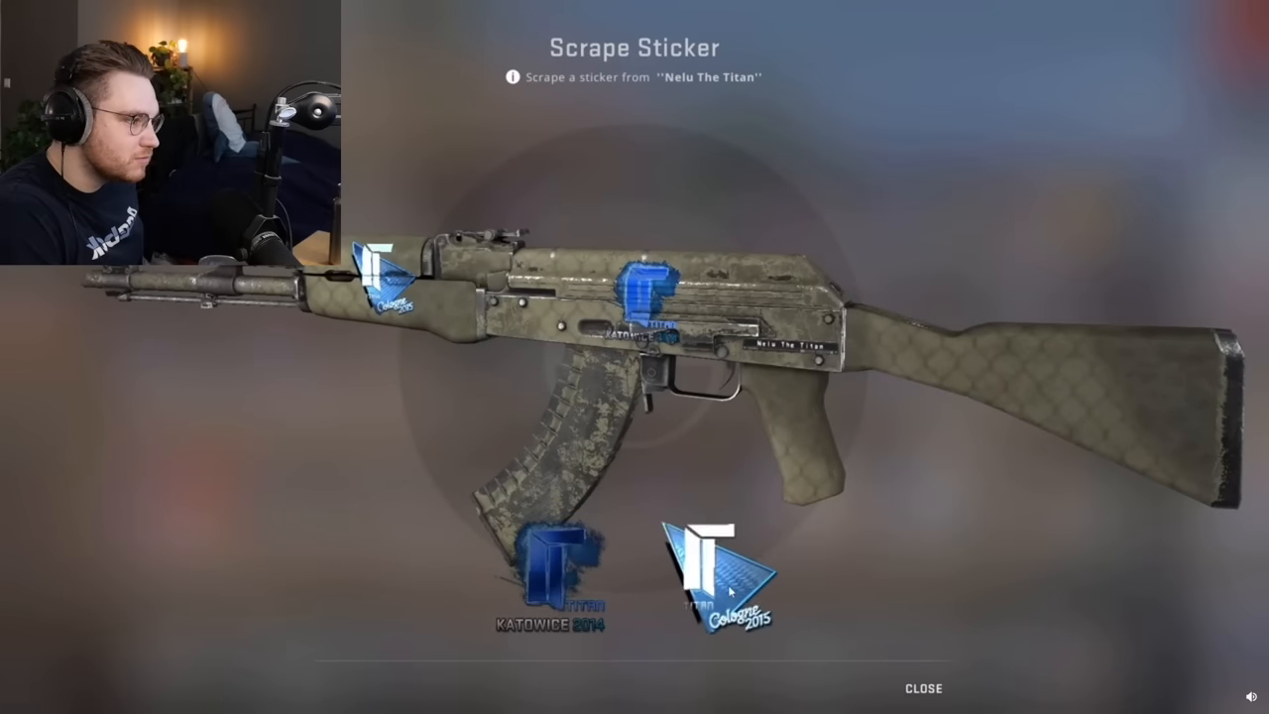
left_click(726, 574)
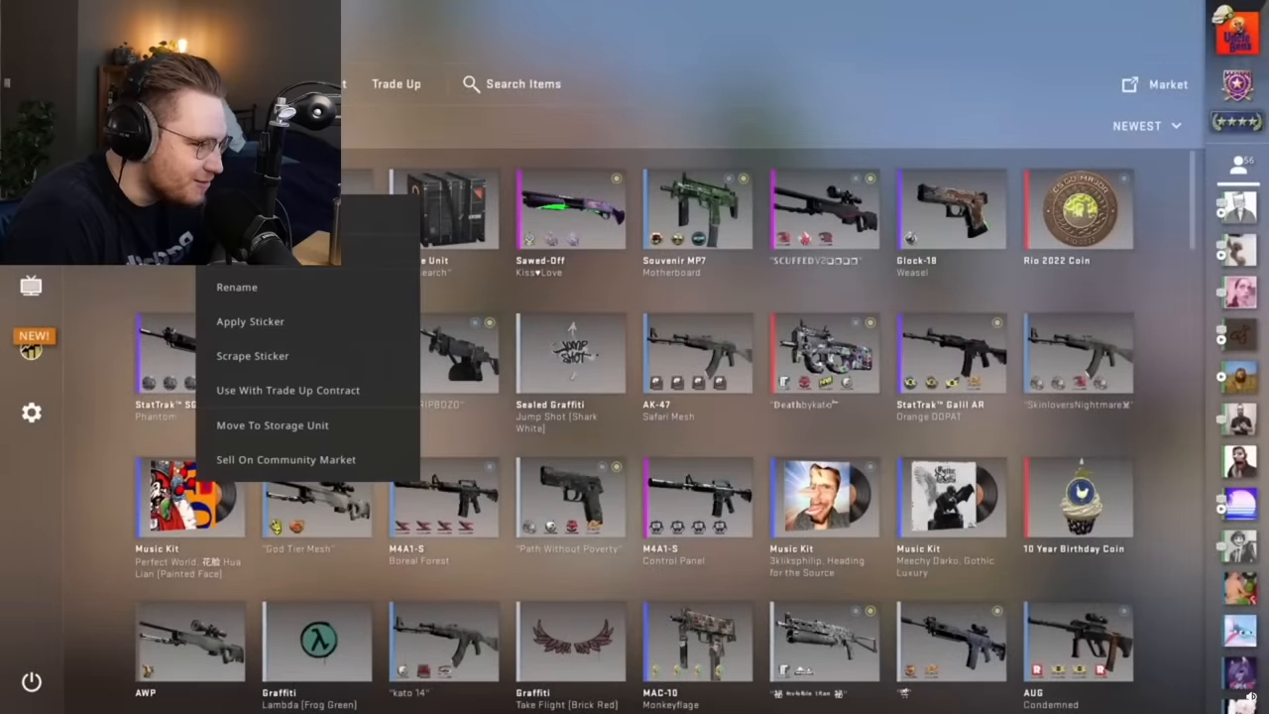
left_click(252, 355)
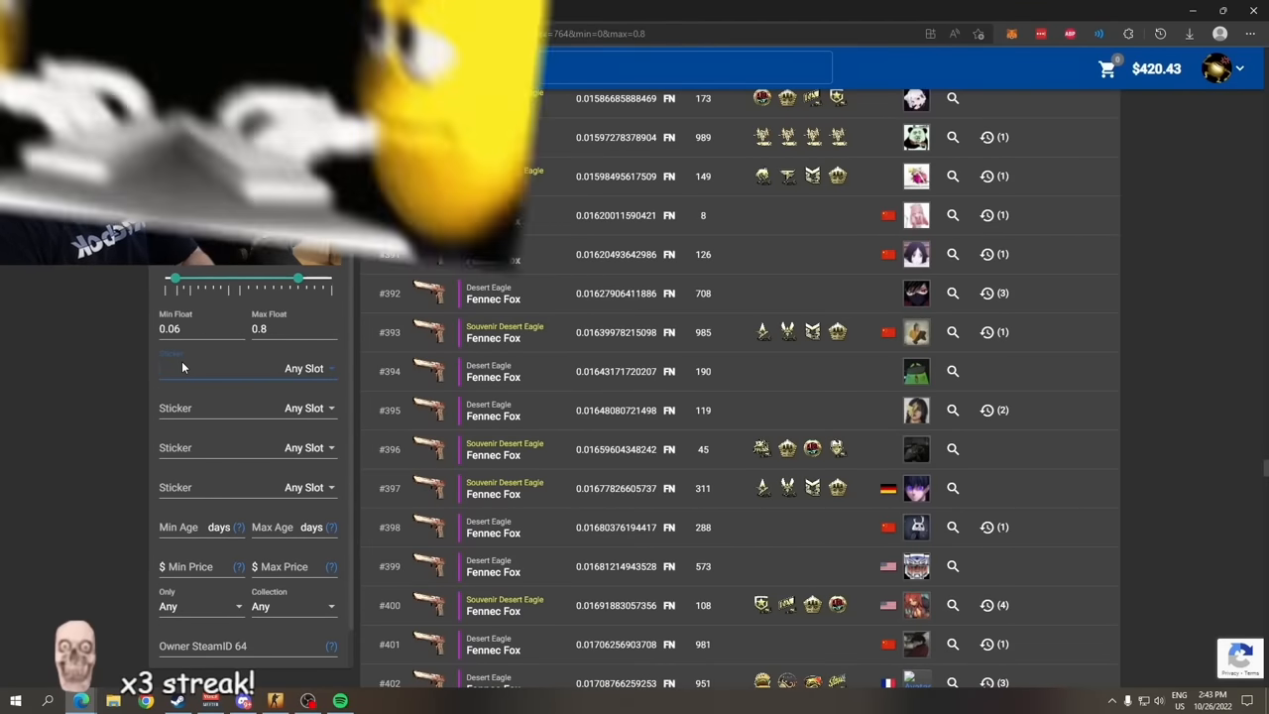
- Filter the AK-47 Safari Mesh listings by the Titan (Holo) | Katowice 2014 sticker
type("titan holo 2014")
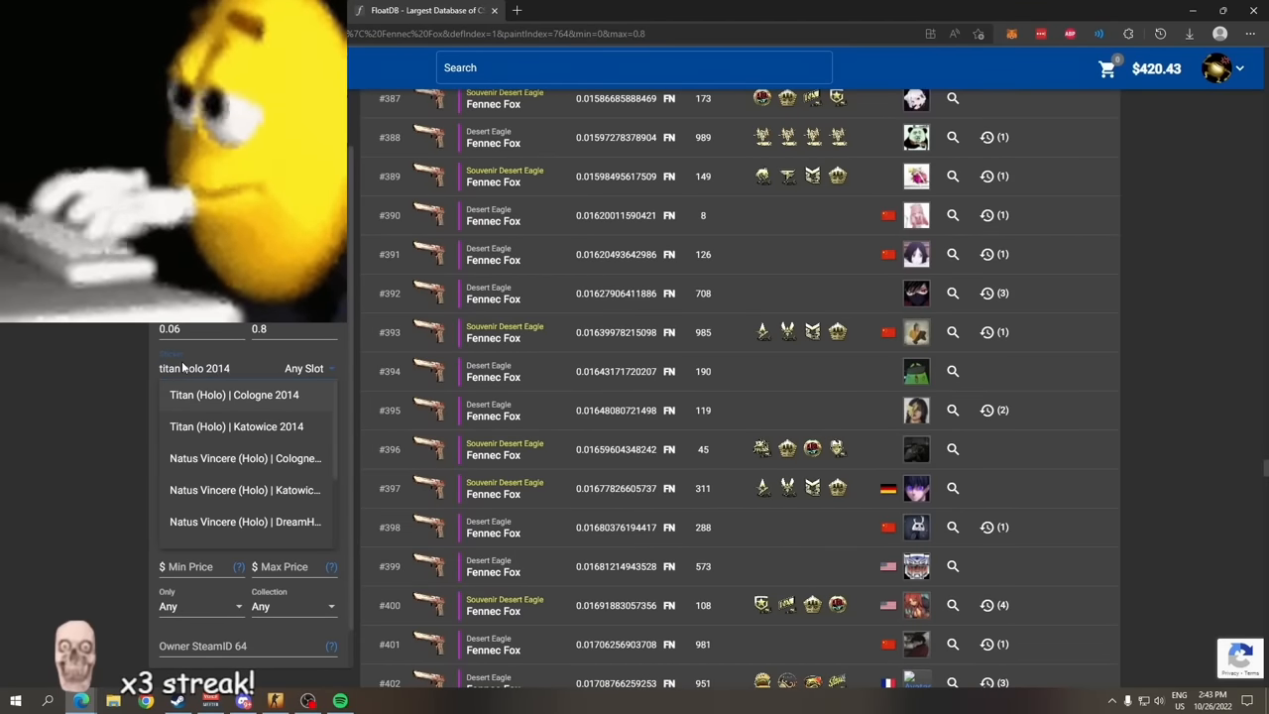
left_click(236, 426)
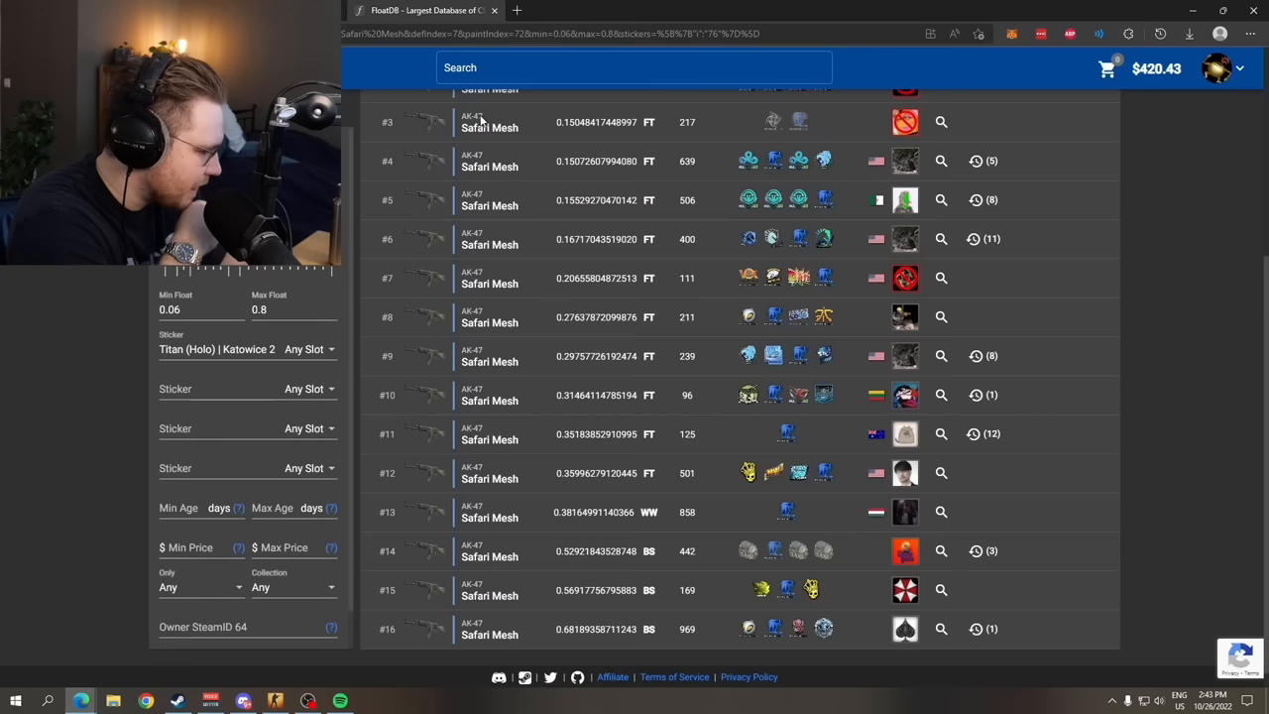
mouse_move(785, 512)
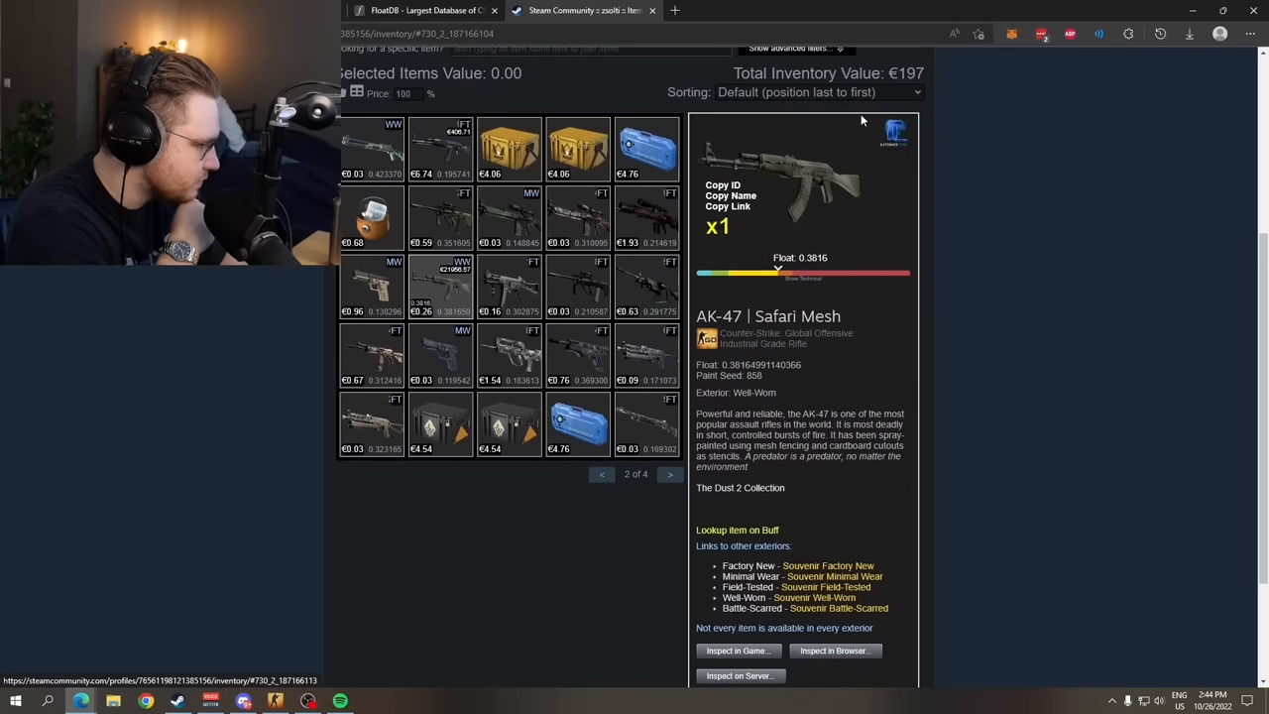
- Load another seller's Steam inventory after a retry and search it for 'safari'
left_click(416, 10)
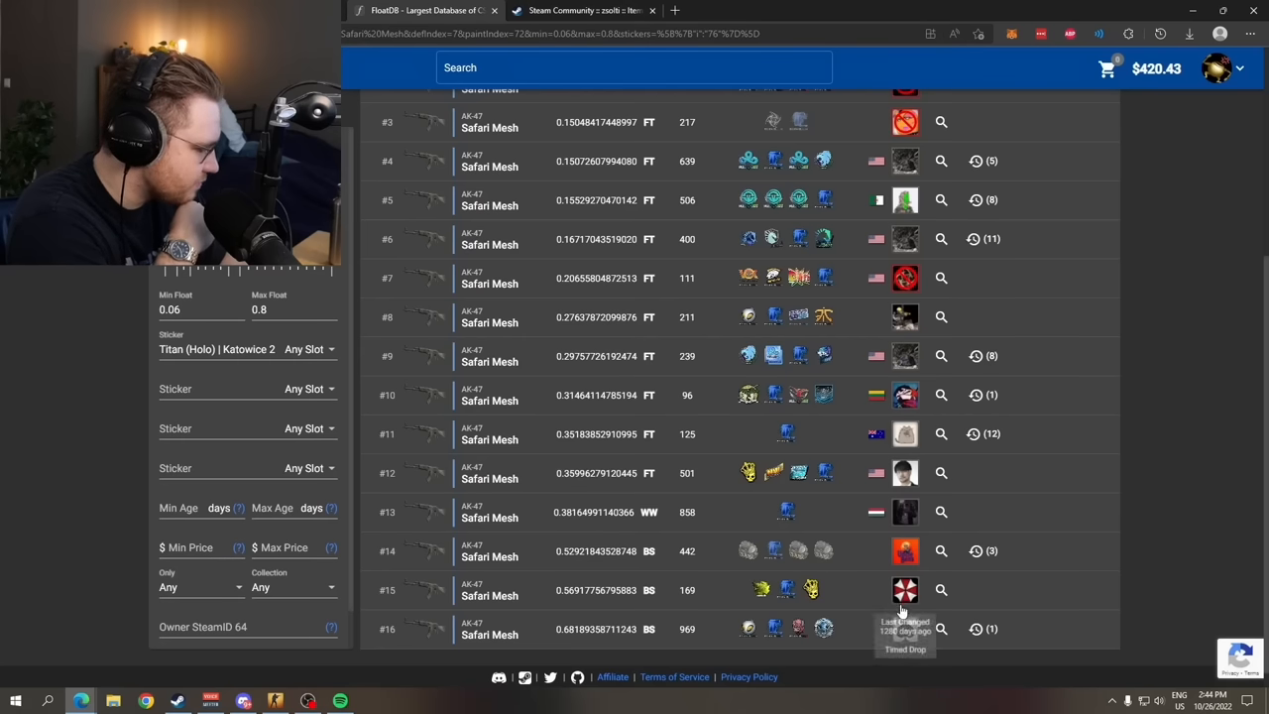
mouse_move(900, 434)
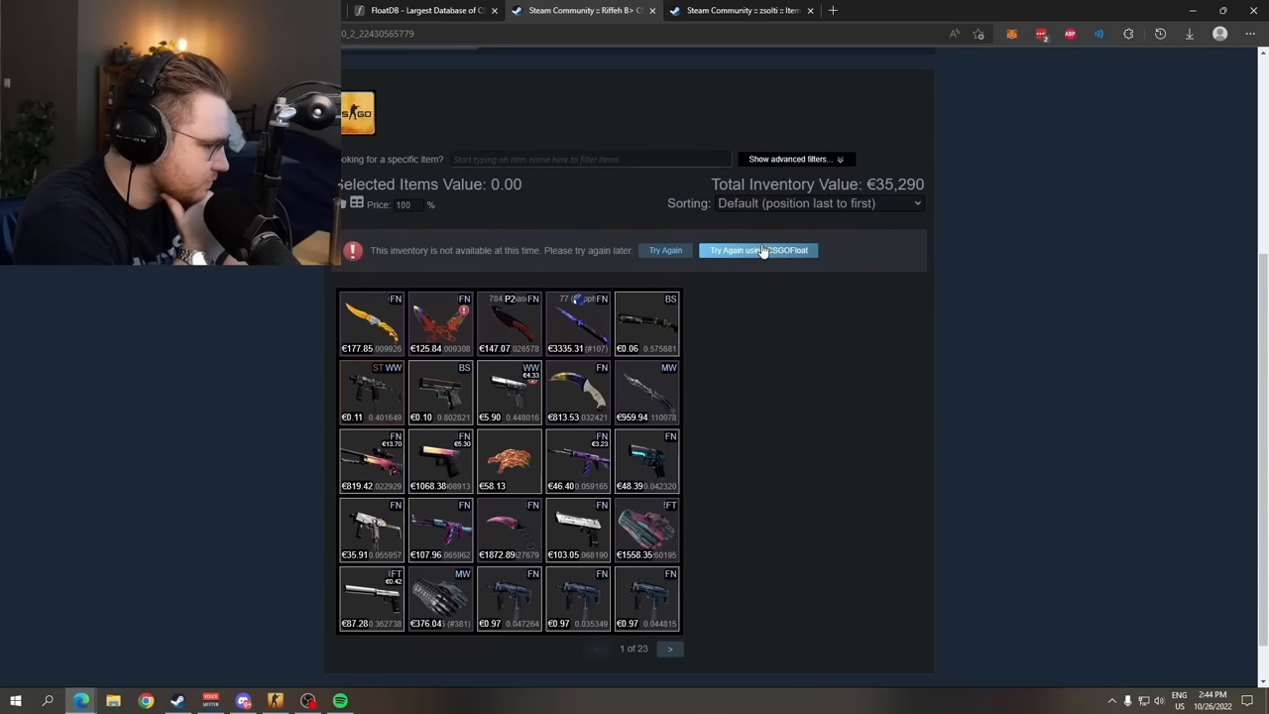
left_click(757, 250)
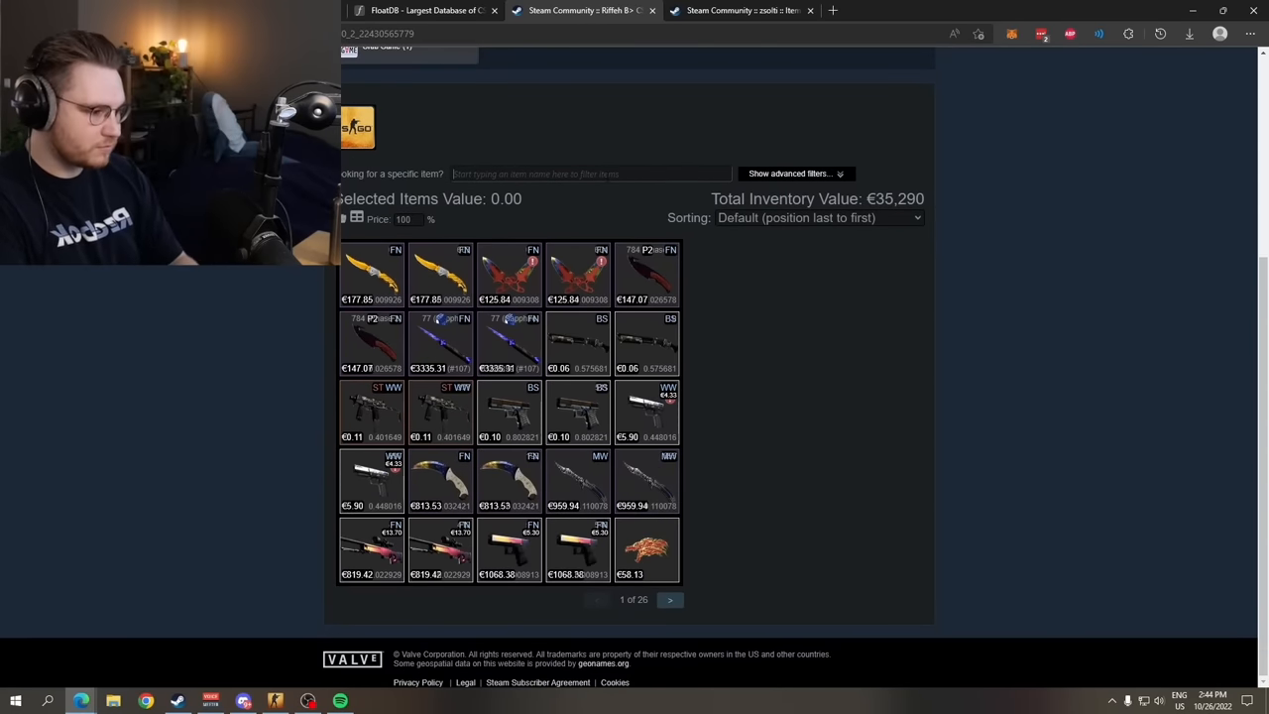
type("safari")
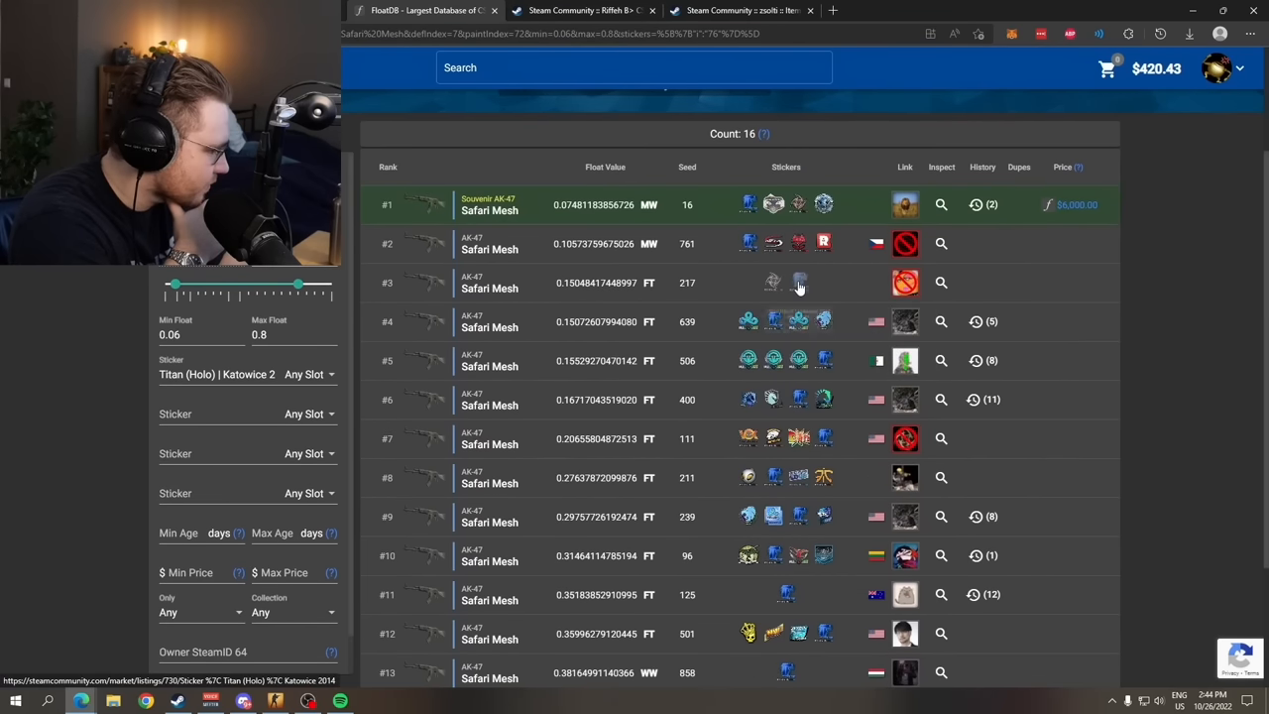
scroll("down", 3)
type("13")
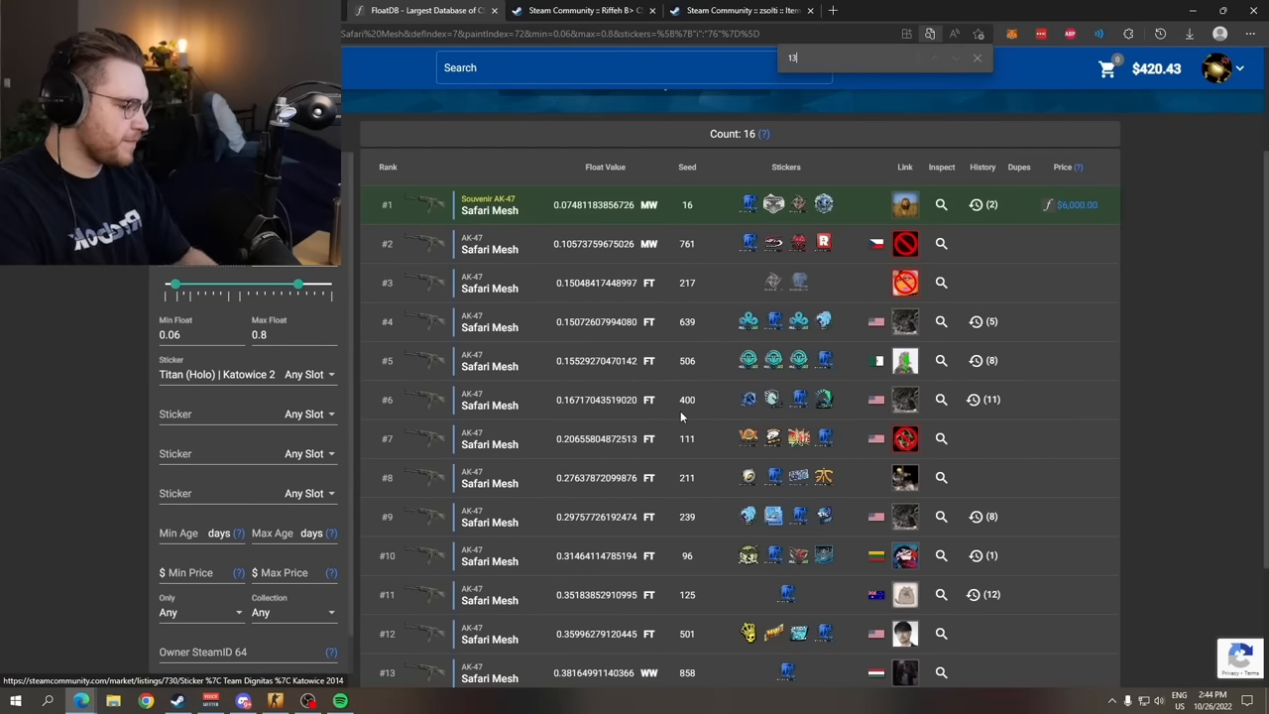
scroll("down", 3)
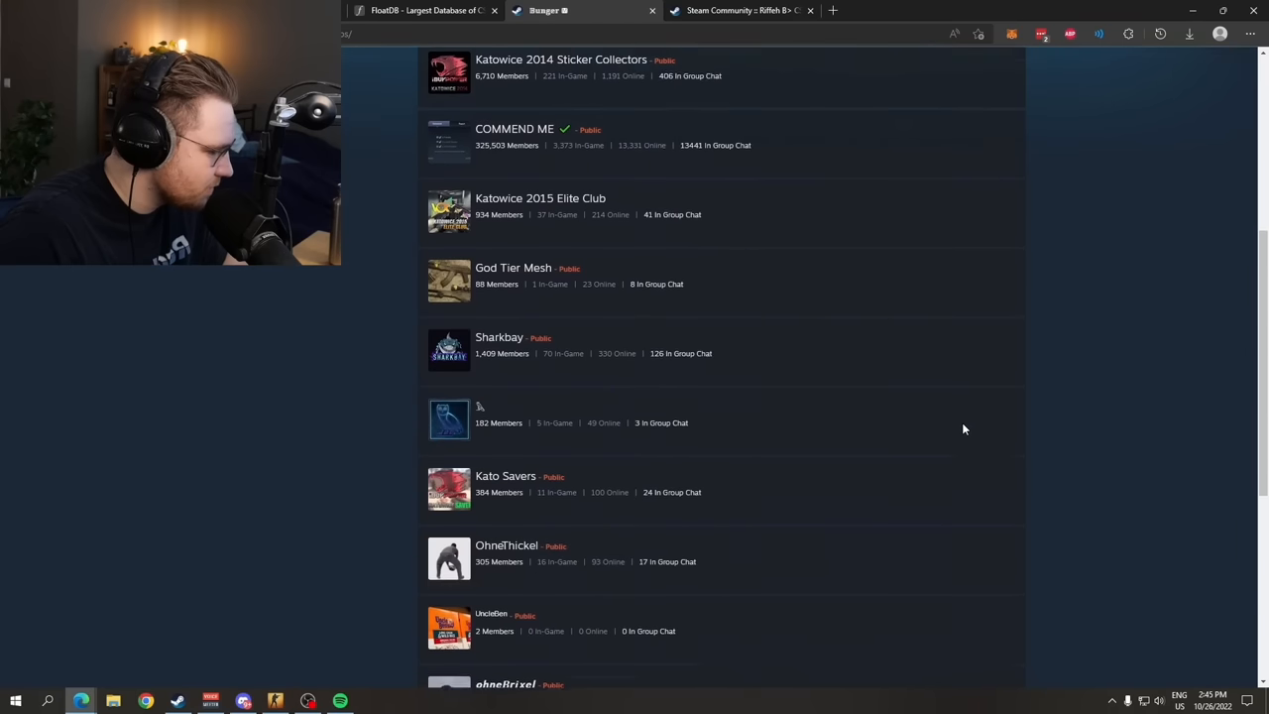
- Find OhneThickel in the seller's Groups list and go to its group page
scroll("down", 3)
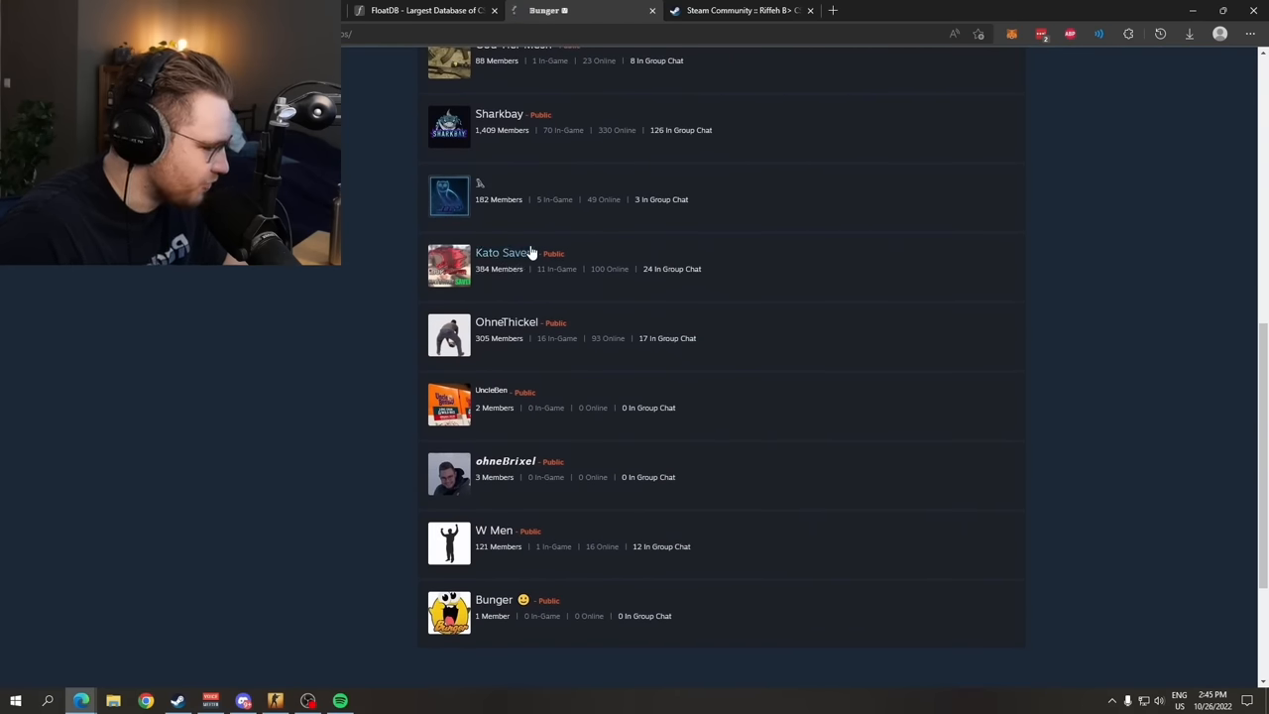
left_click(504, 252)
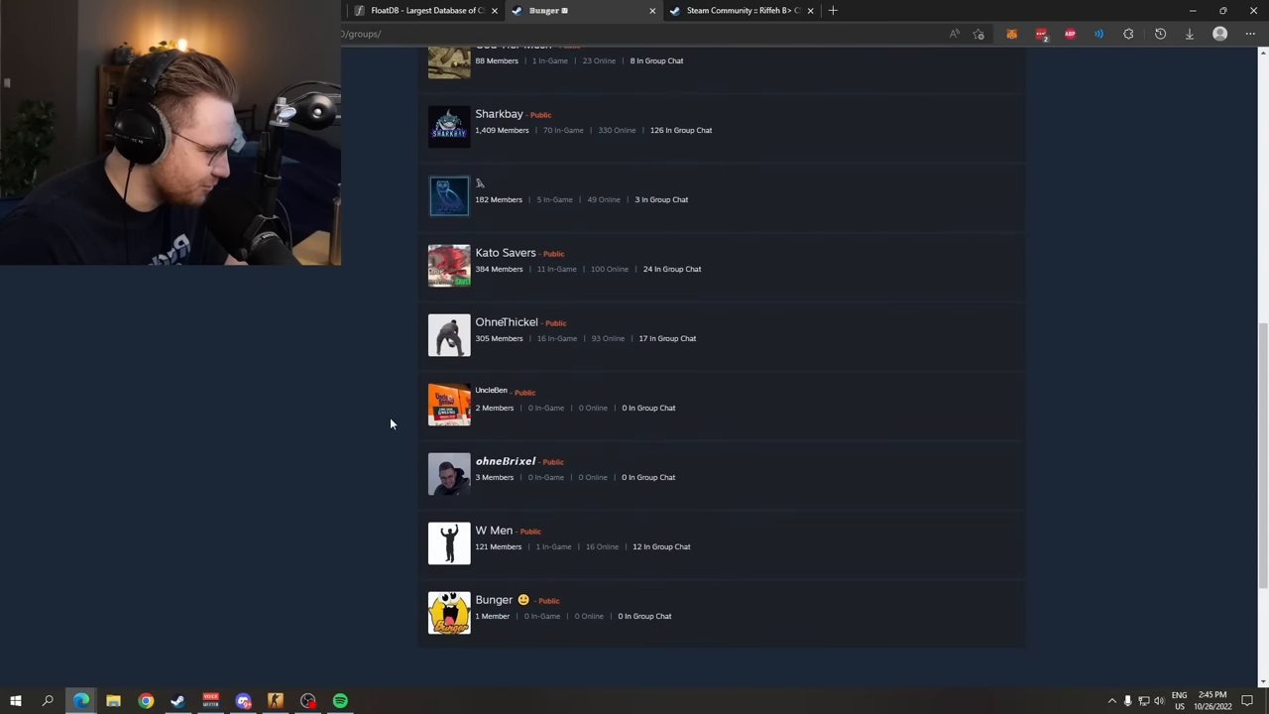
left_click(506, 460)
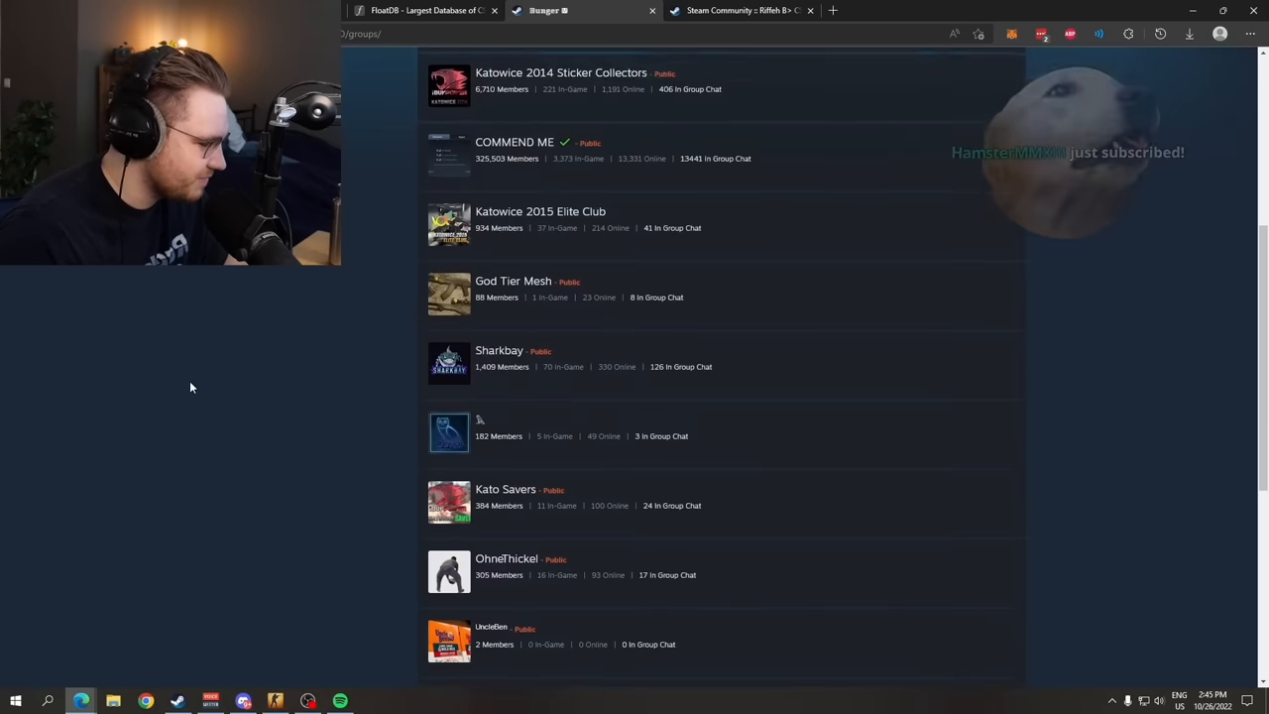
left_click(508, 560)
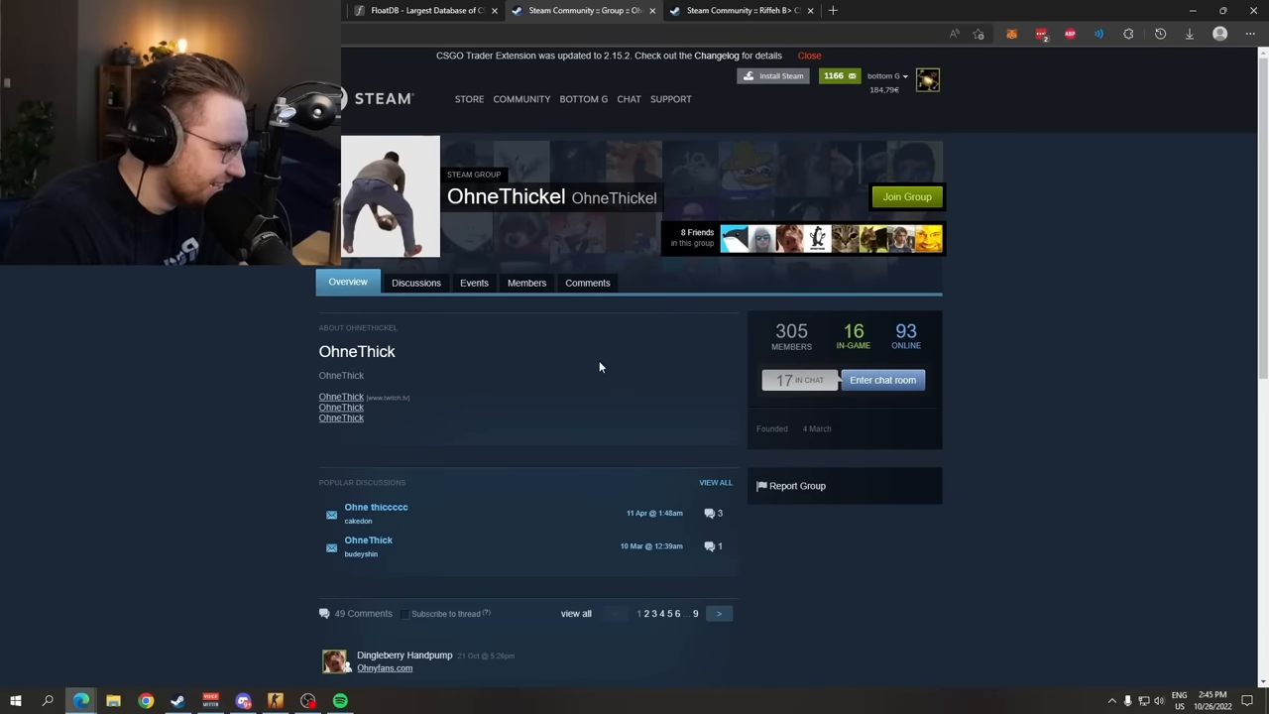
scroll("down", 3)
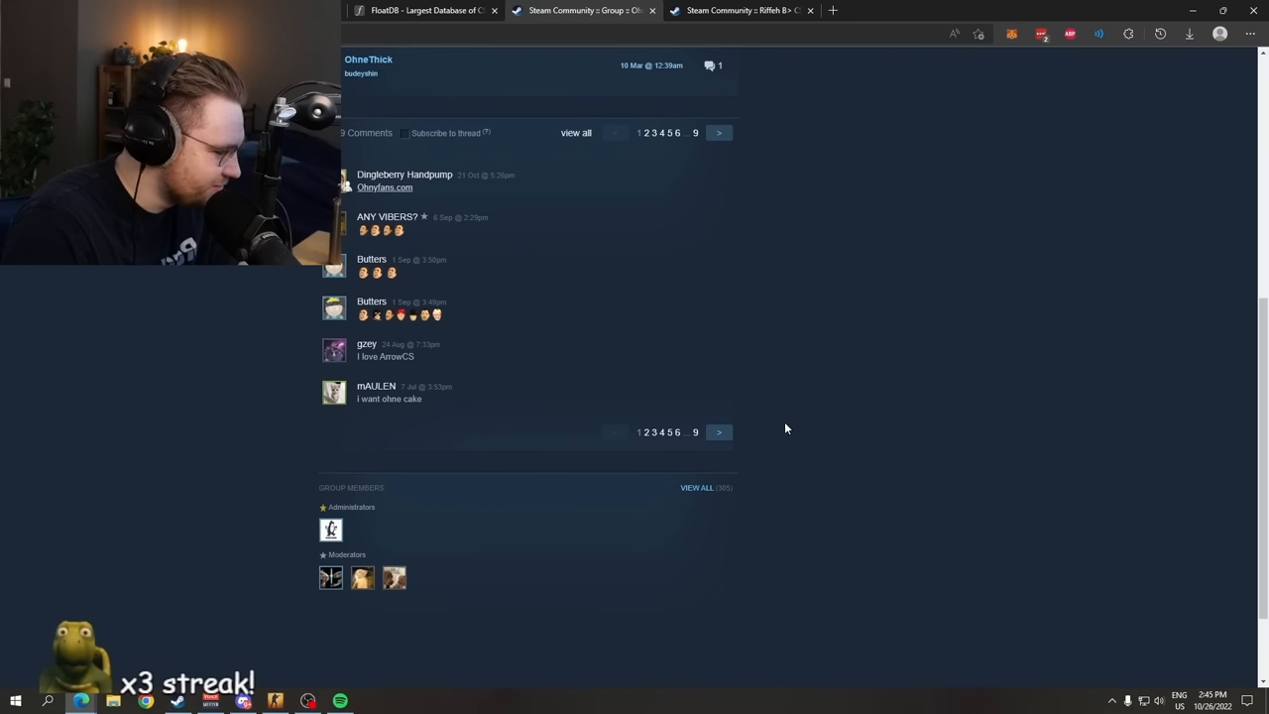
mouse_move(196, 473)
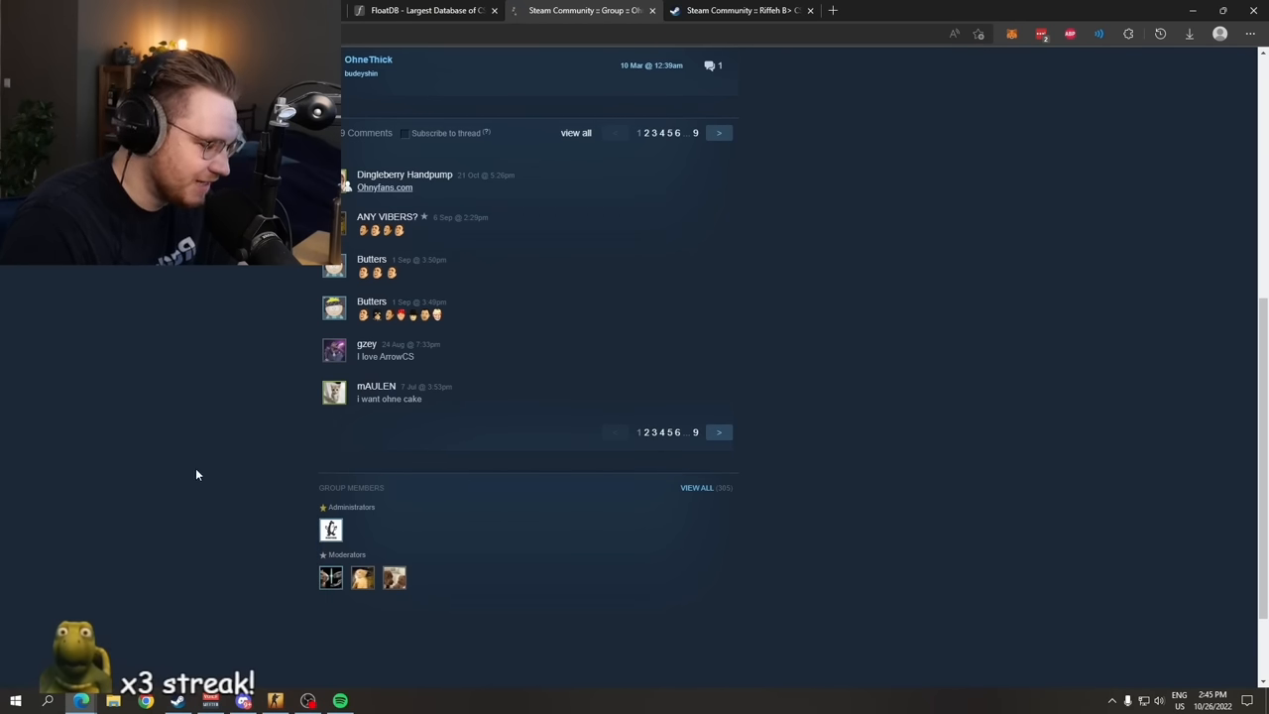